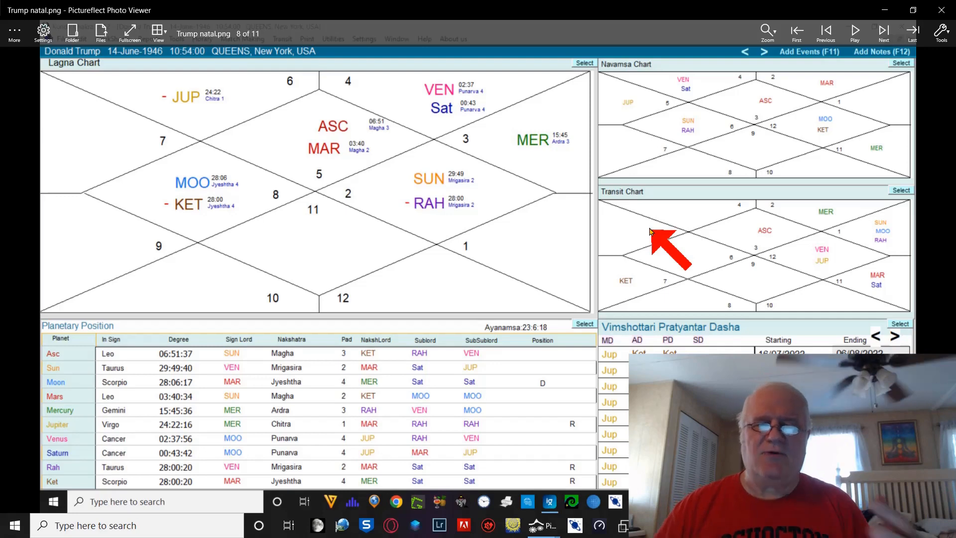
mouse_move(253, 216)
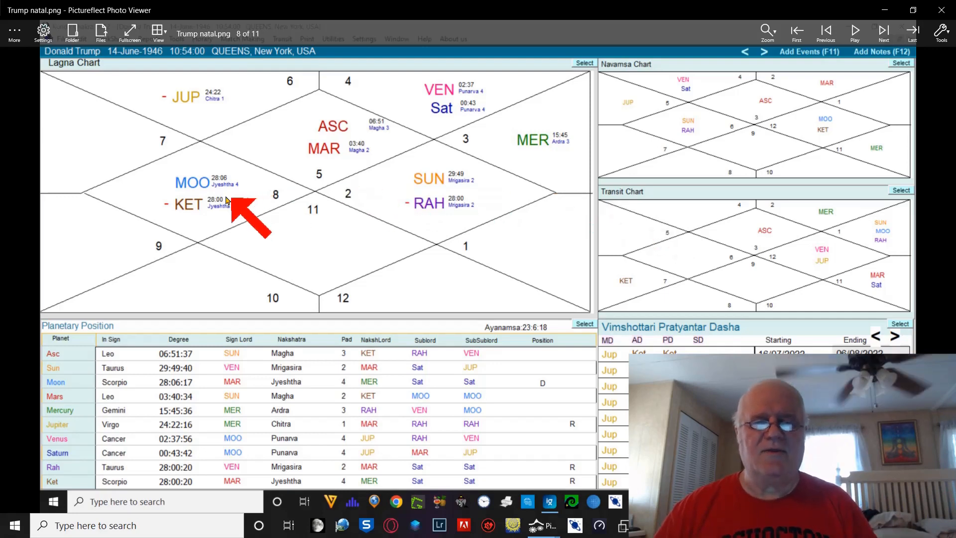